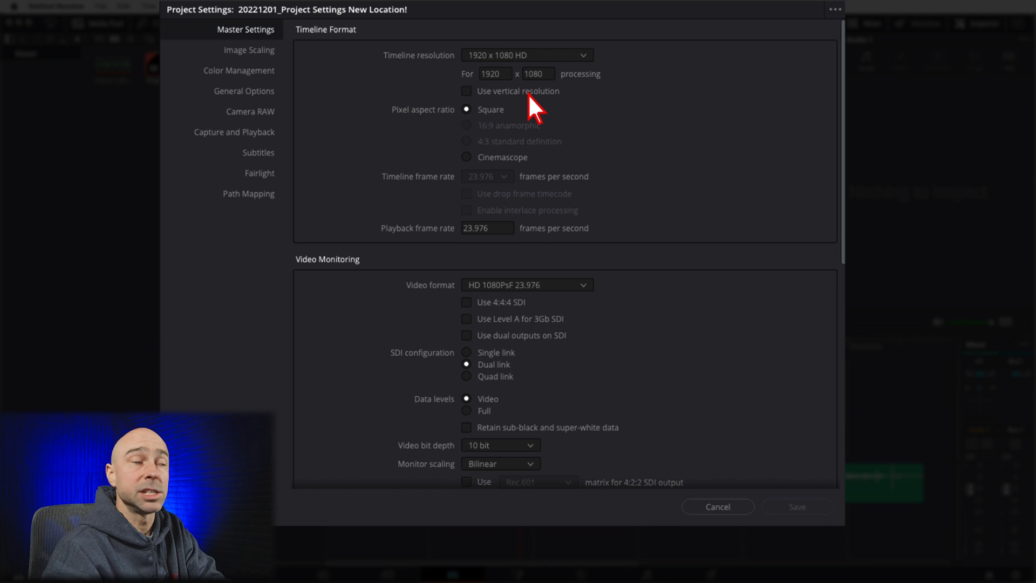
{"action": "mouse_move", "coordinate": [640, 72]}
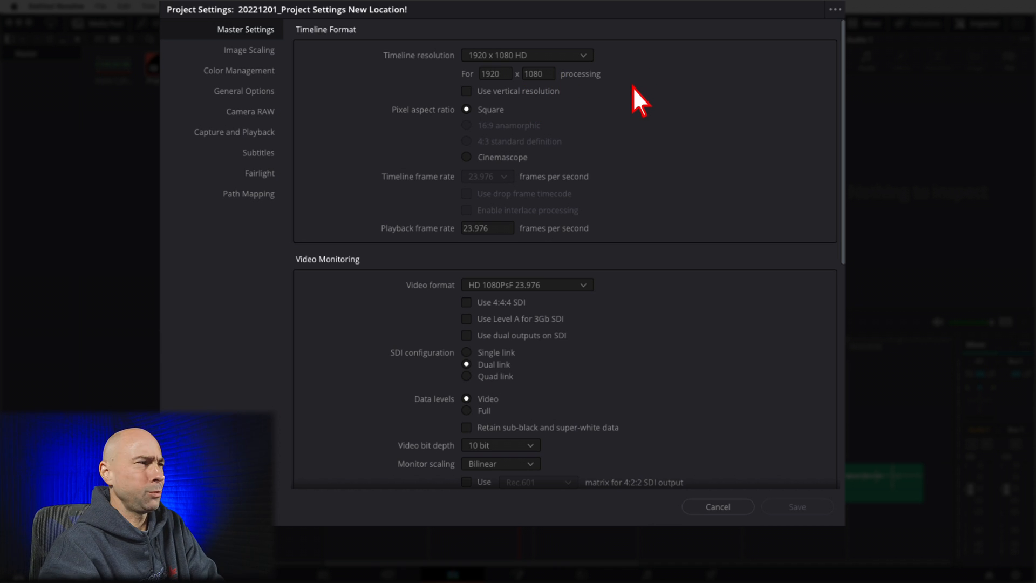
{"action": "mouse_move", "coordinate": [634, 99]}
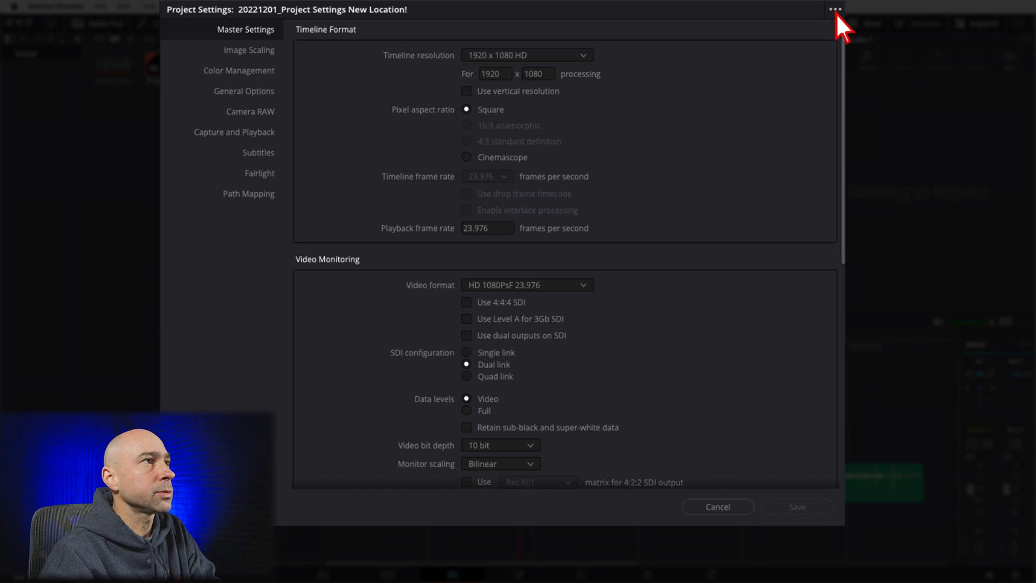
Reveal the saved project presets list with the save and import preset options
{"action": "left_click", "coordinate": [833, 8]}
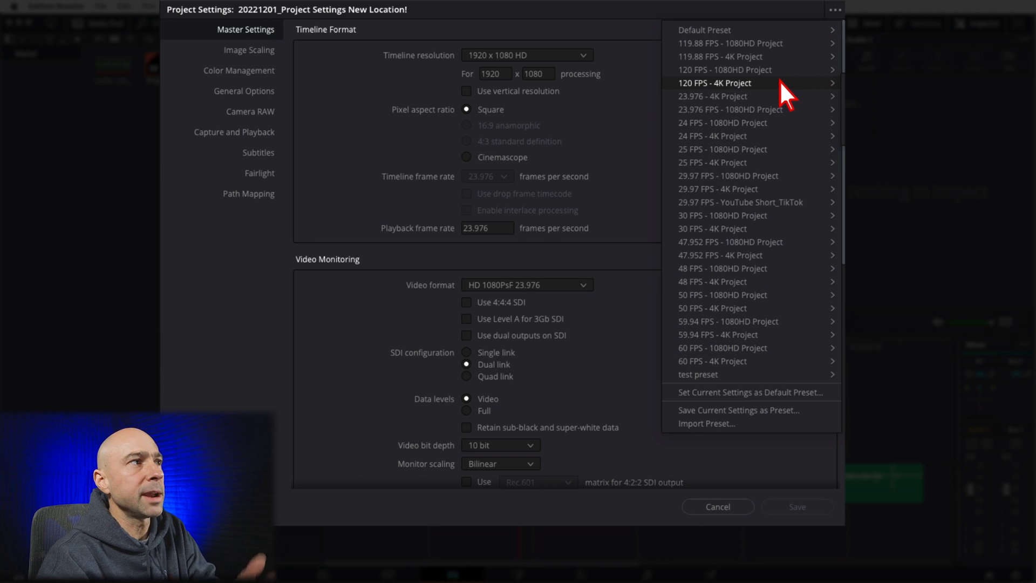
{"action": "mouse_move", "coordinate": [772, 43]}
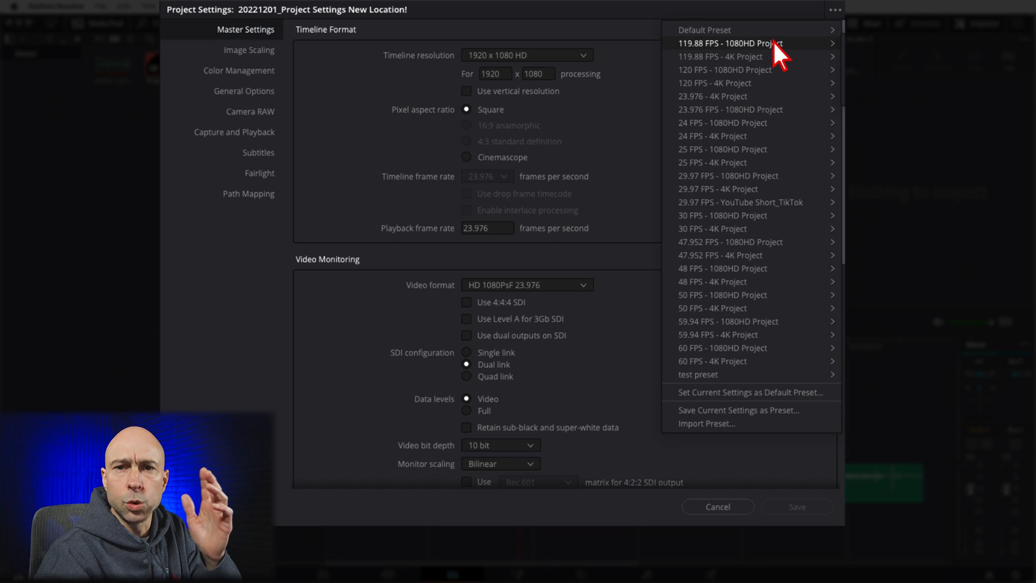
{"action": "mouse_move", "coordinate": [791, 229]}
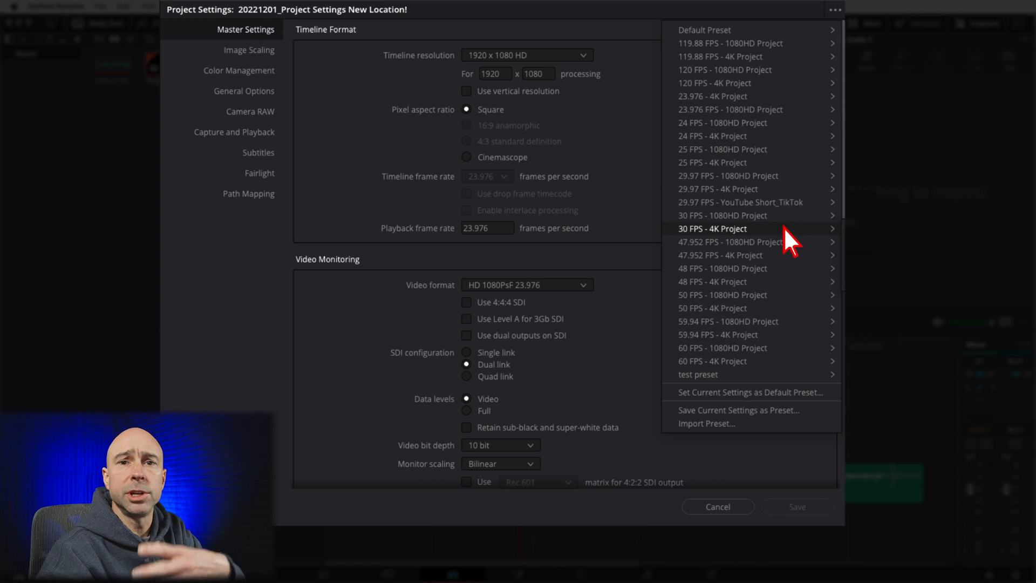
{"action": "mouse_move", "coordinate": [776, 362]}
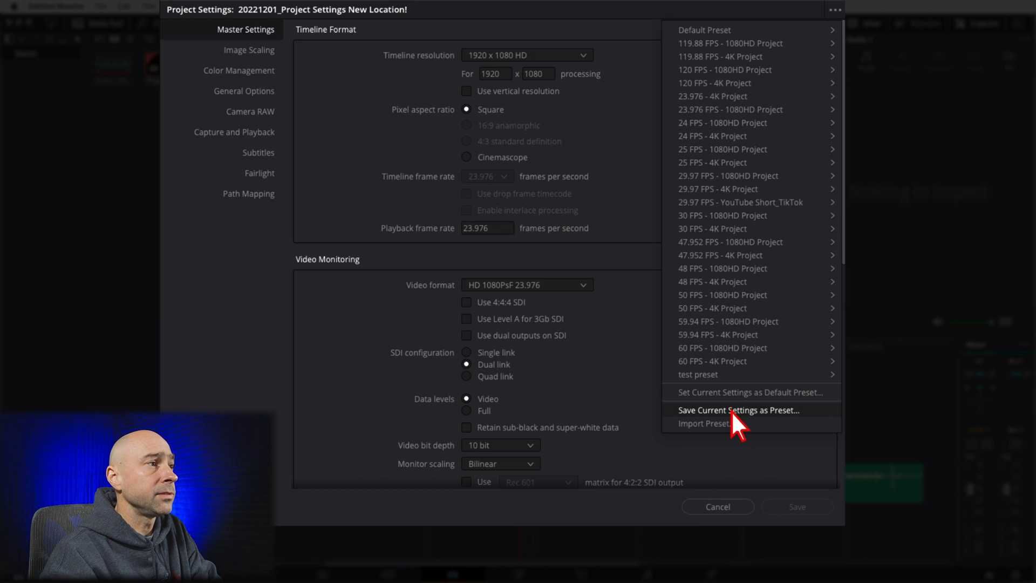
{"action": "mouse_move", "coordinate": [684, 429]}
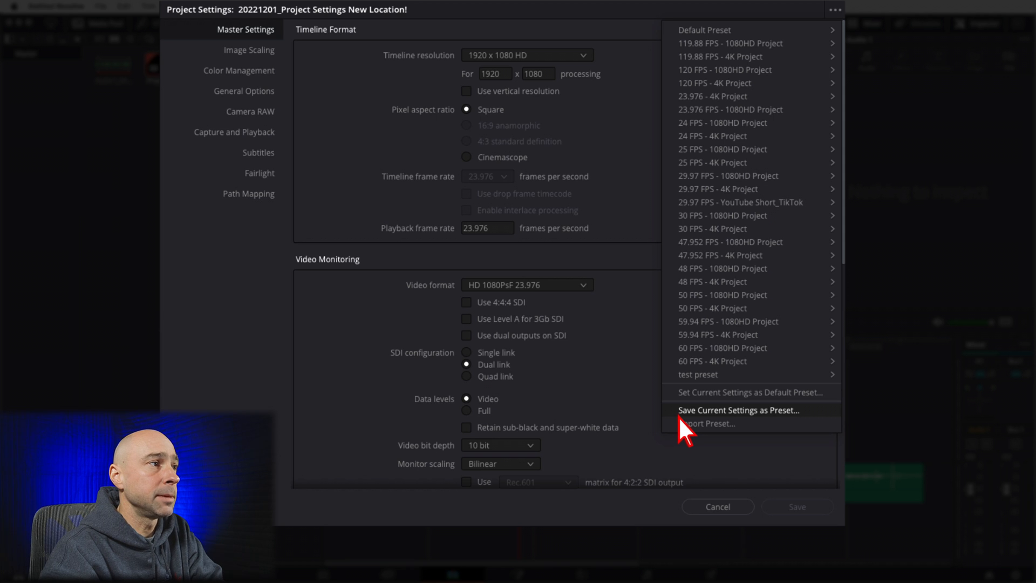
{"action": "mouse_move", "coordinate": [745, 301]}
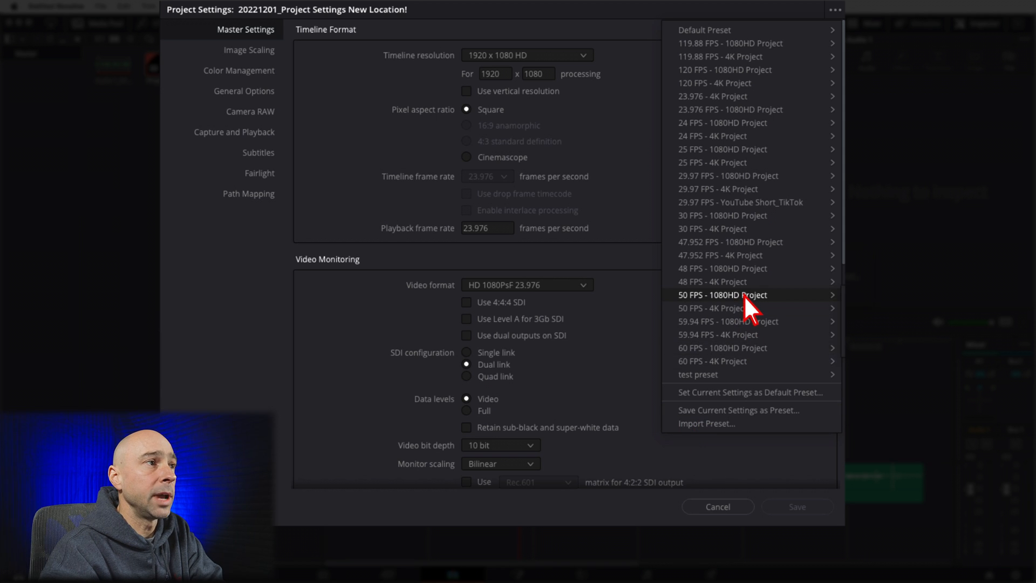